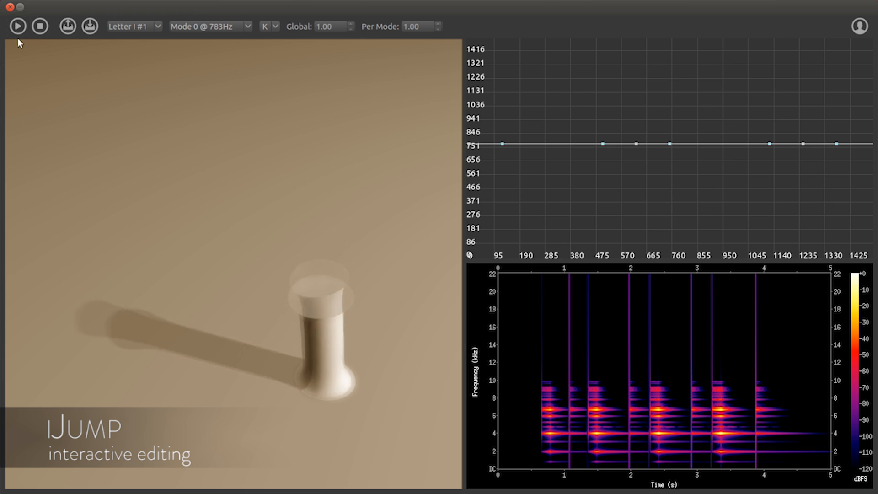
# Set K Global stiffness to 0.13, replaying the letter I animation to hear the changes.
pyautogui.click(17, 26)
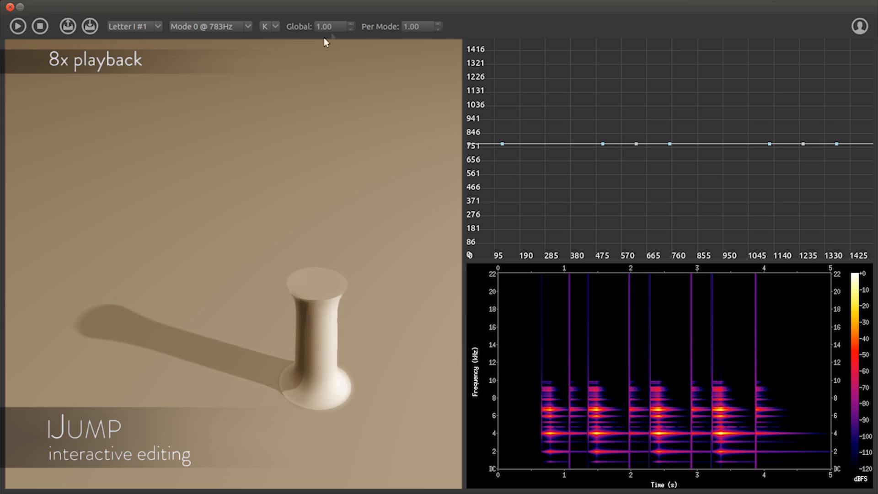
pyautogui.click(17, 27)
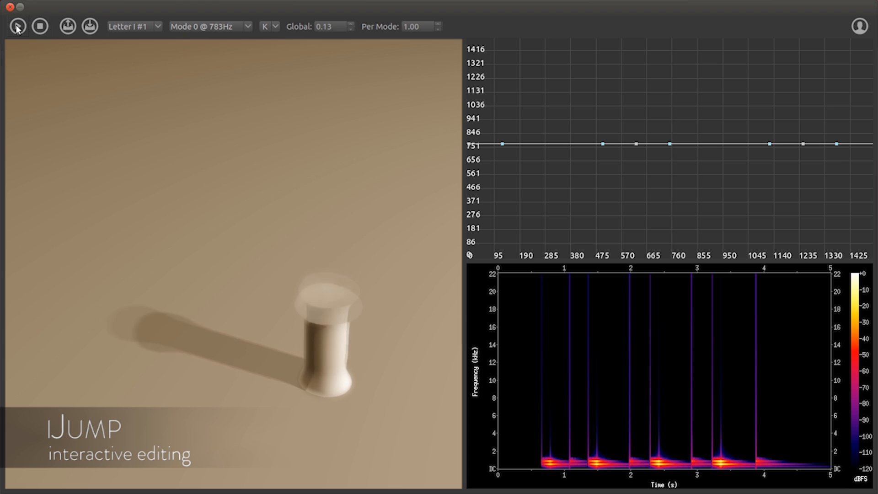
pyautogui.click(17, 26)
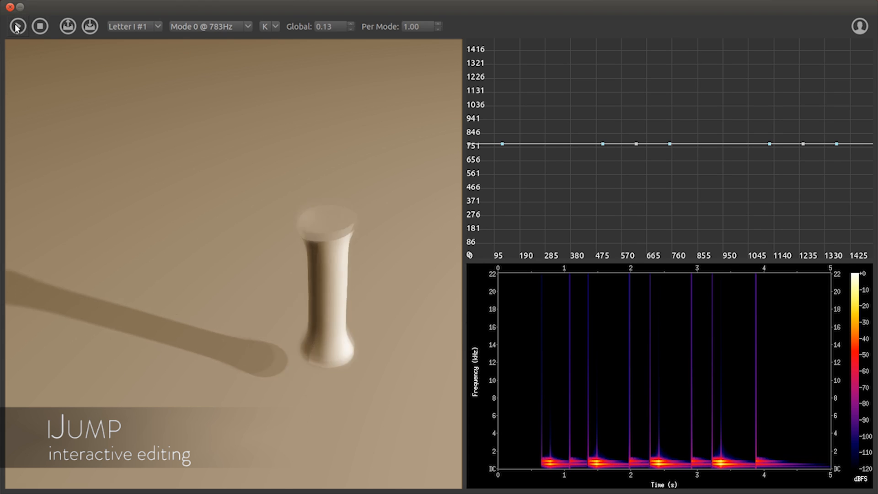
pyautogui.moveTo(15, 28)
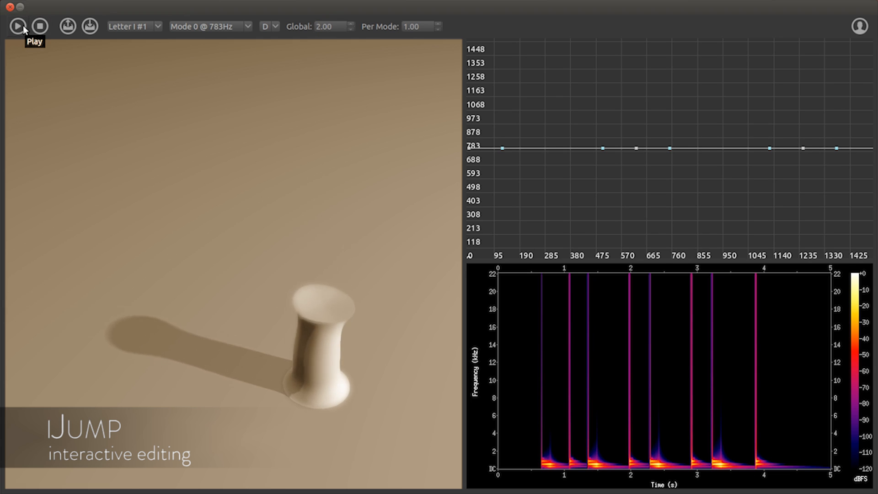
pyautogui.click(18, 26)
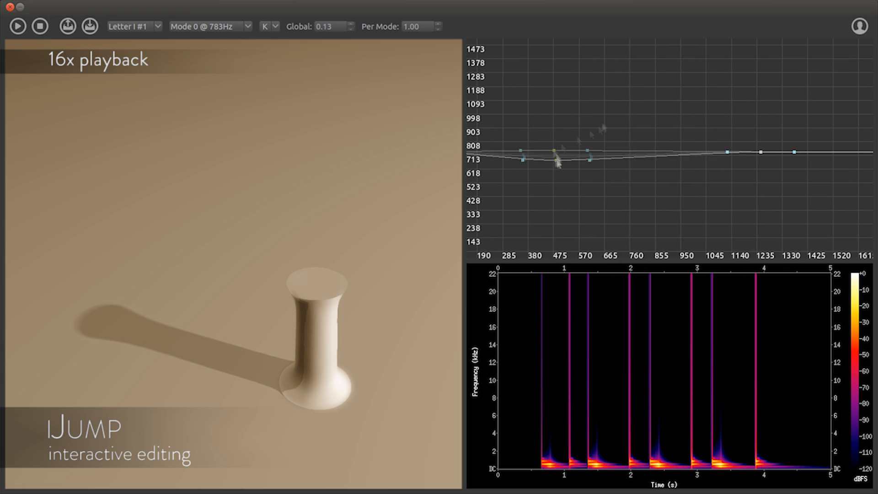